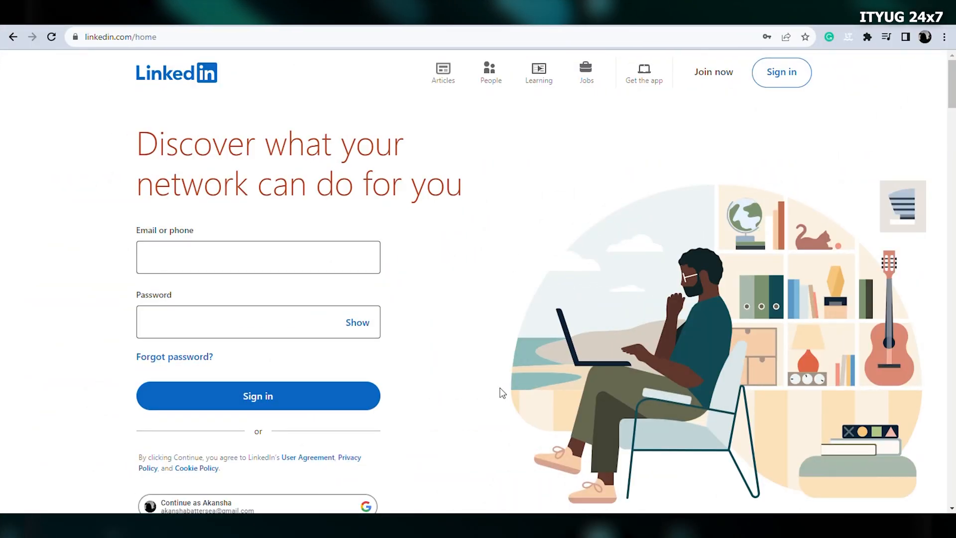
{"action": "mouse_move", "coordinate": [76, 367]}
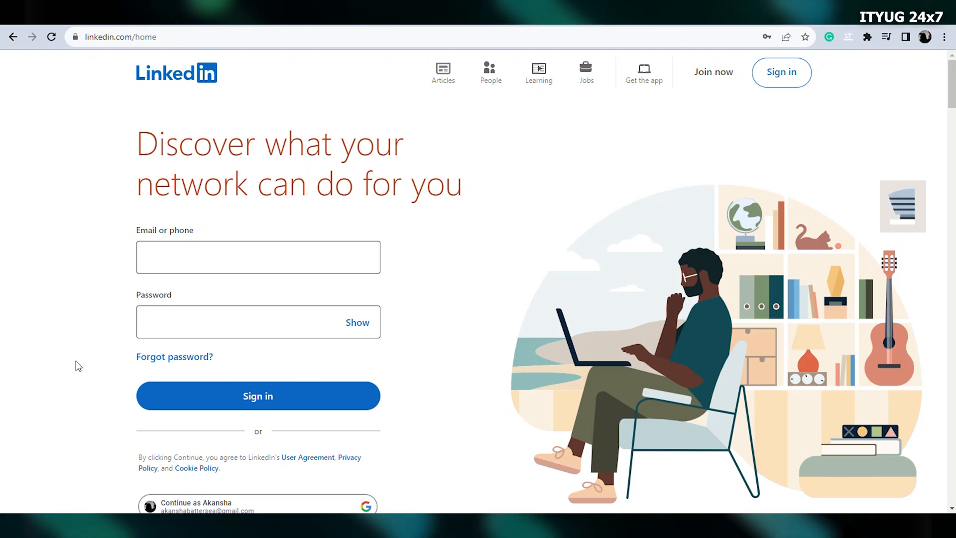
{"action": "mouse_move", "coordinate": [163, 358]}
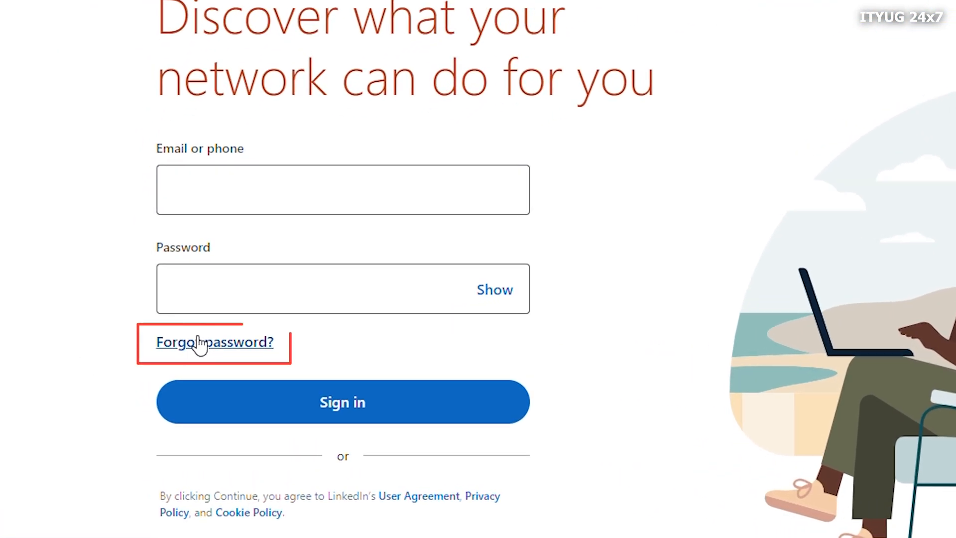
Step: Request a password reset via 'Forgot password?' using the saved autofill email and submit it
{"action": "left_click", "coordinate": [213, 342]}
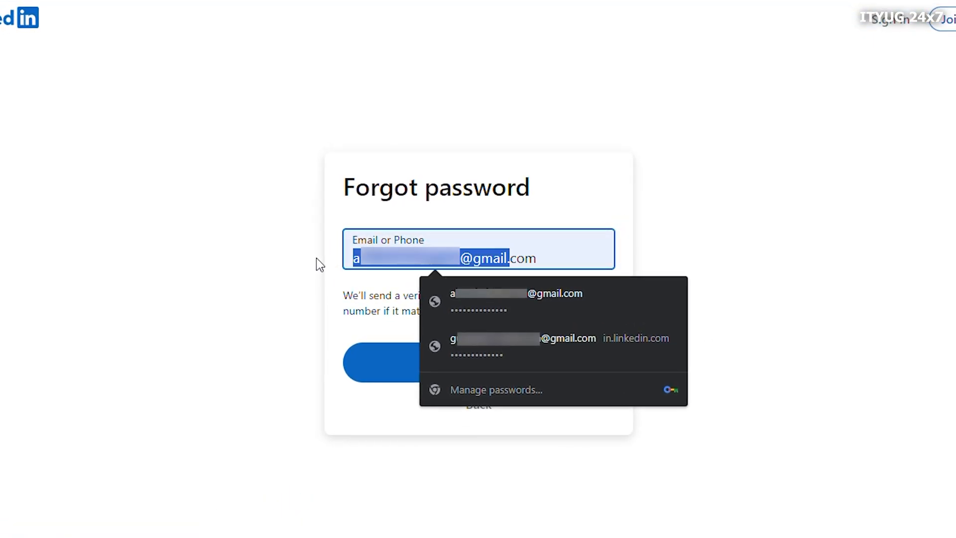
{"action": "left_click", "coordinate": [478, 362]}
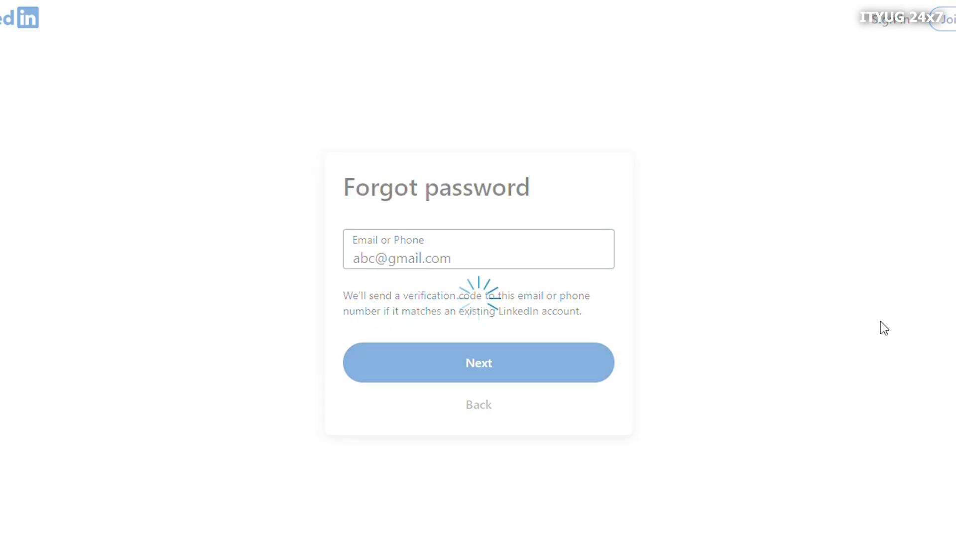
{"action": "left_click", "coordinate": [478, 362]}
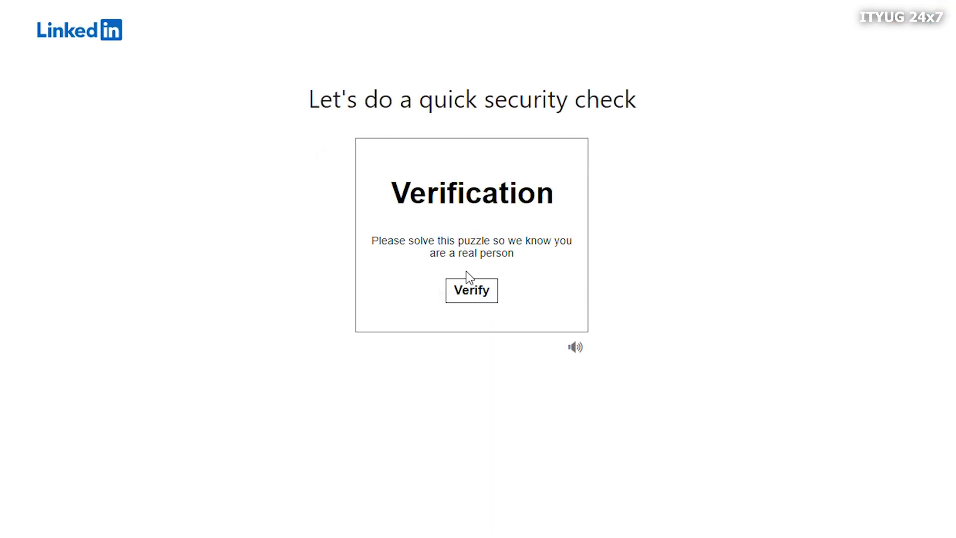
{"action": "left_click", "coordinate": [471, 291]}
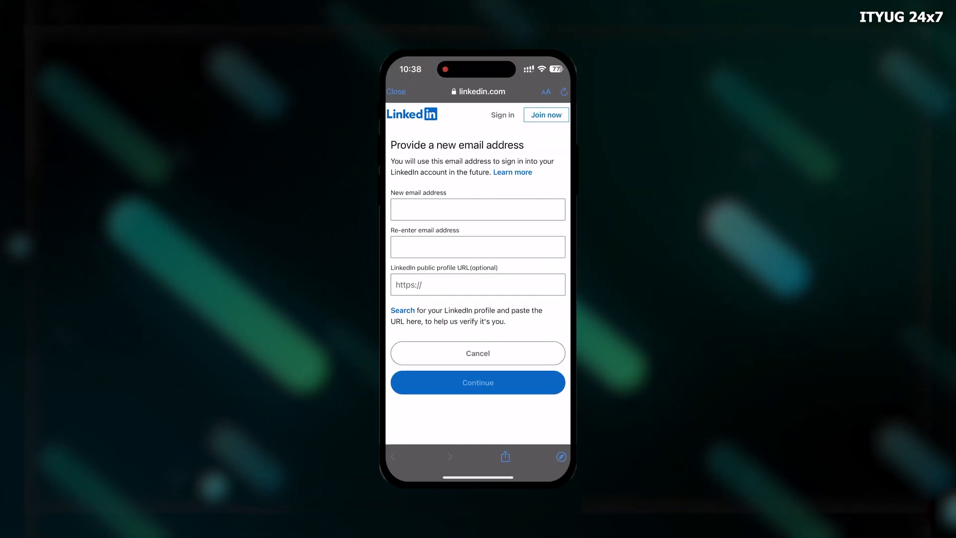
Step: Enter the new gmail.com address in both email fields and continue
{"action": "left_click", "coordinate": [477, 209]}
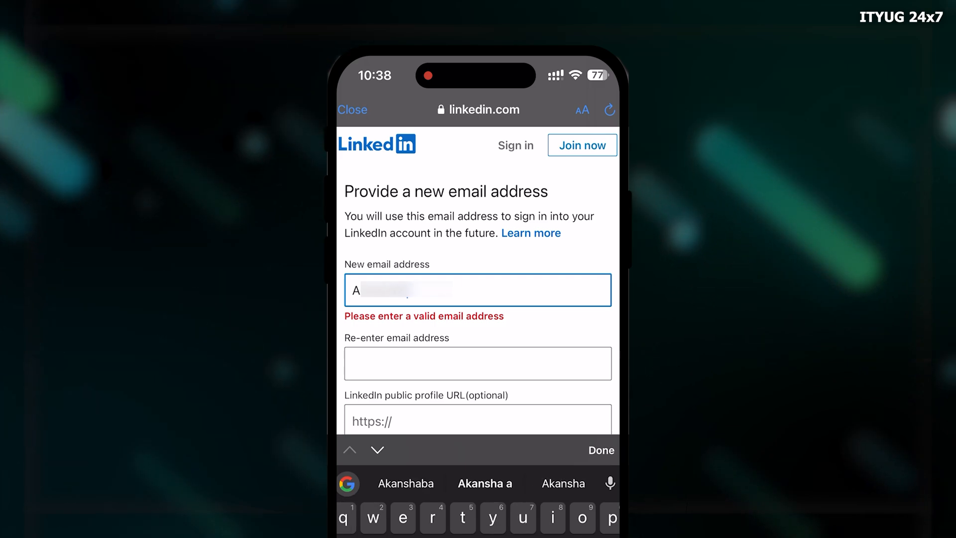
{"action": "type", "text": "@"}
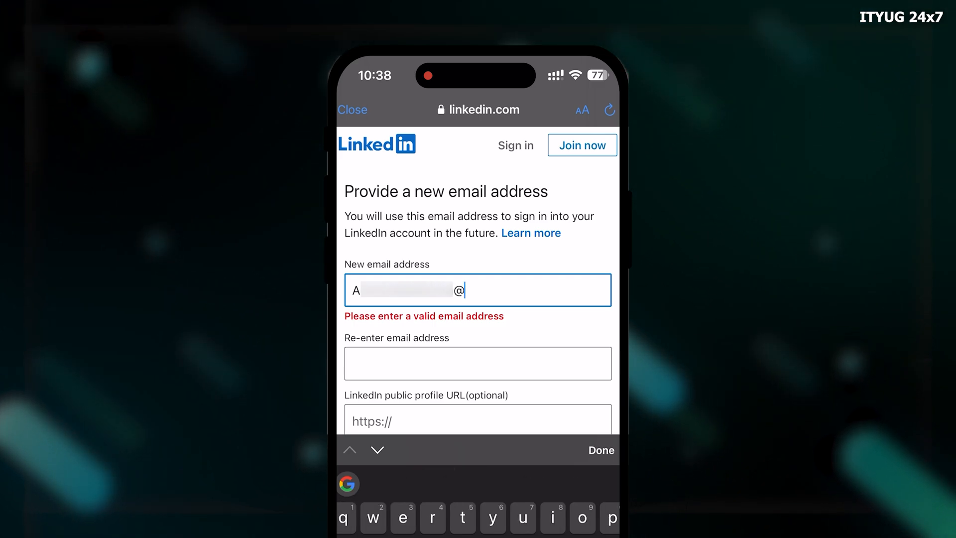
{"action": "type", "text": "gmail.com"}
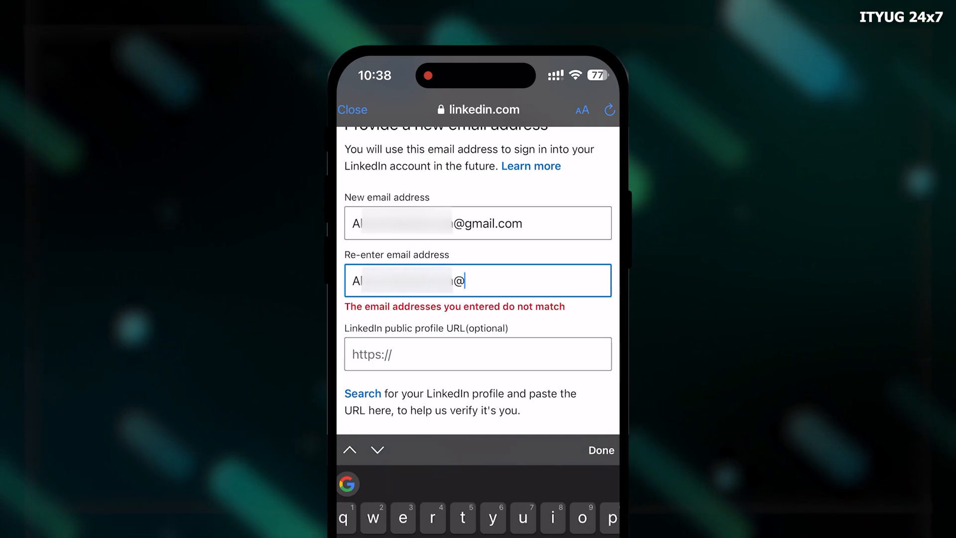
{"action": "type", "text": "gmail.com"}
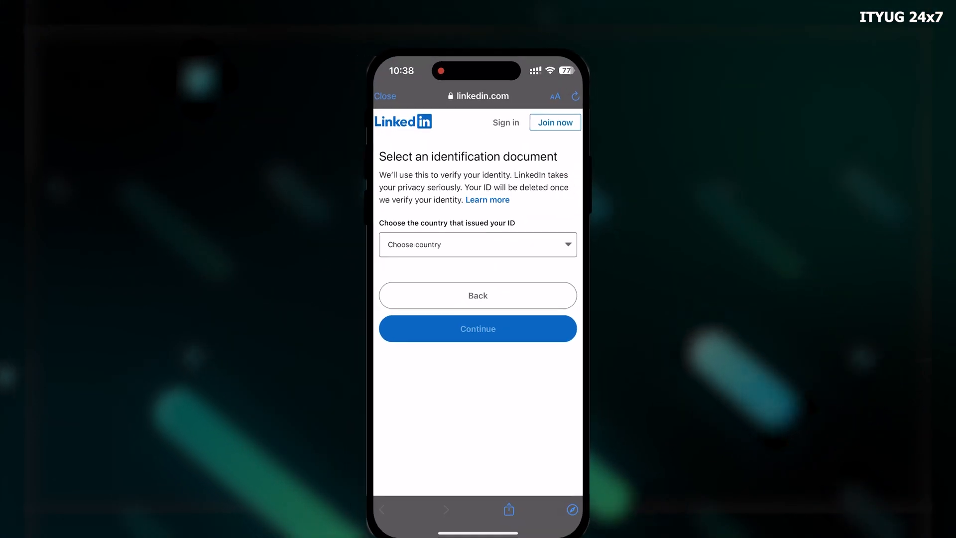
Step: Choose the ID's issuing country from the dropdown and continue to identity verification
{"action": "left_click", "coordinate": [478, 245]}
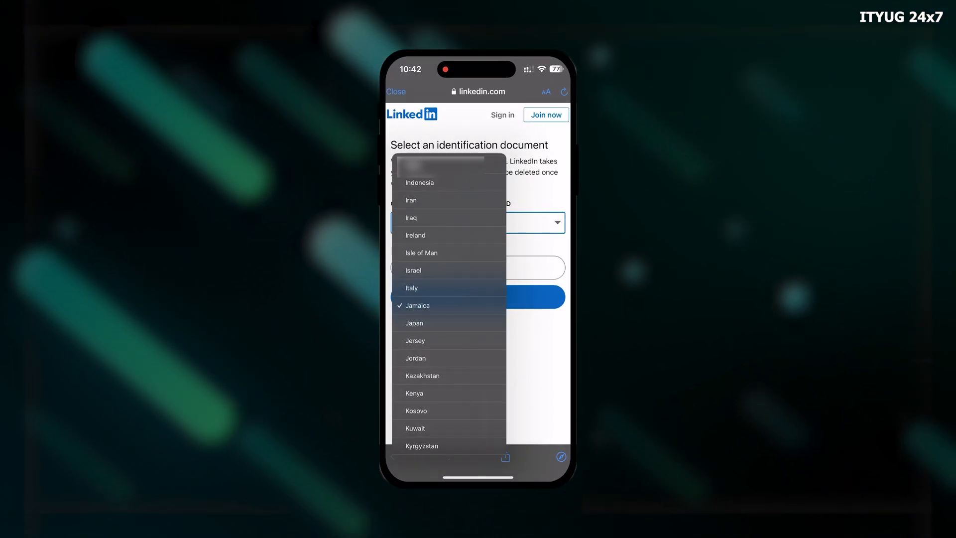
{"action": "scroll", "scroll_direction": "down", "scroll_amount": 3}
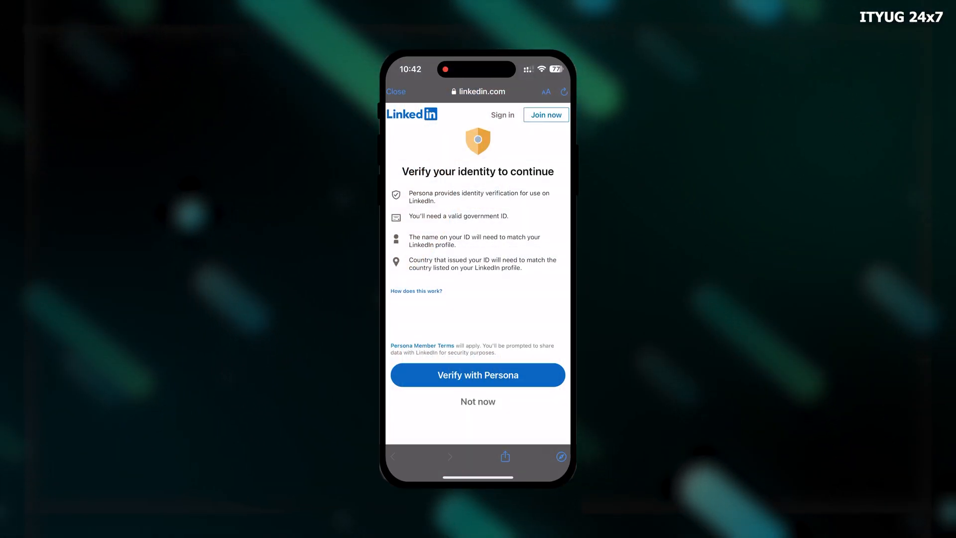
Step: Start Persona verification, accept the terms and biometric consent, and continue
{"action": "left_click", "coordinate": [478, 375]}
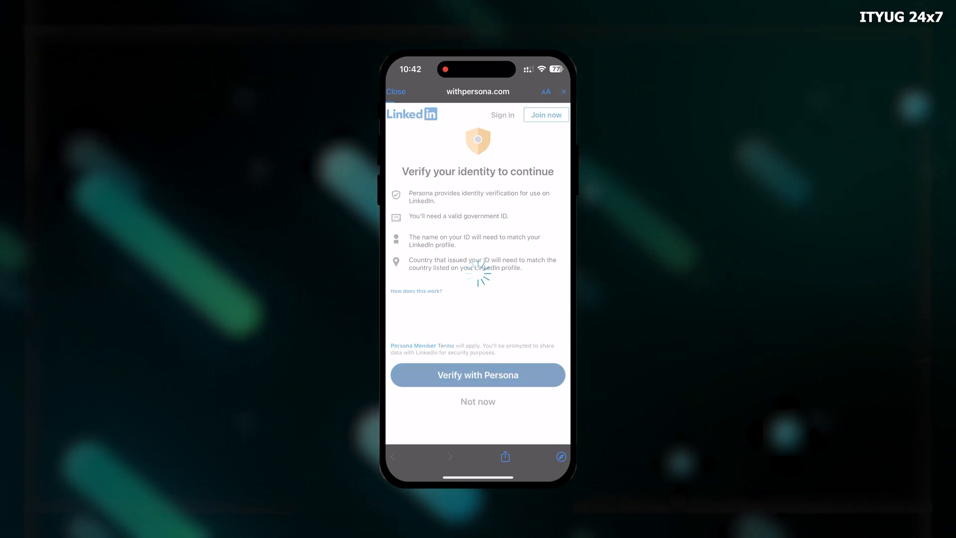
{"action": "left_click", "coordinate": [478, 374]}
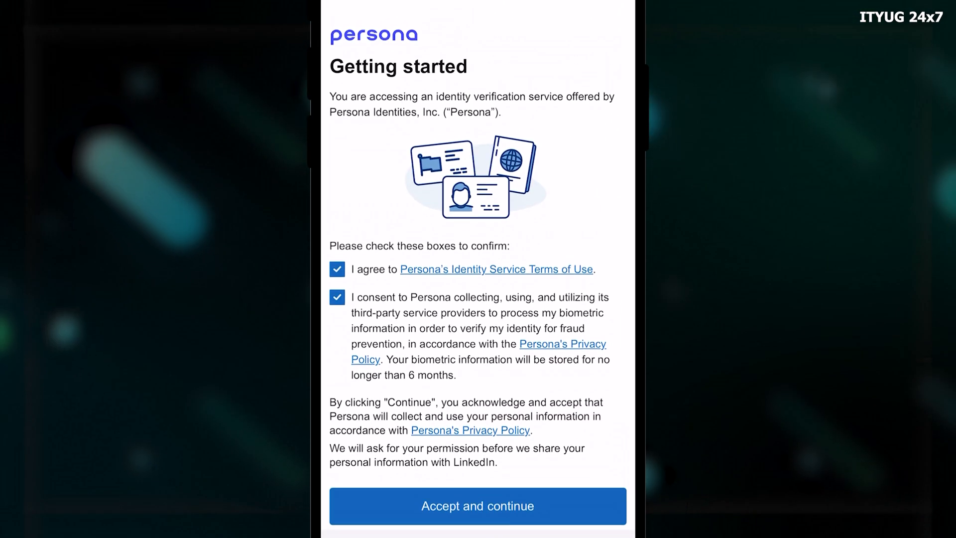
{"action": "left_click", "coordinate": [478, 506]}
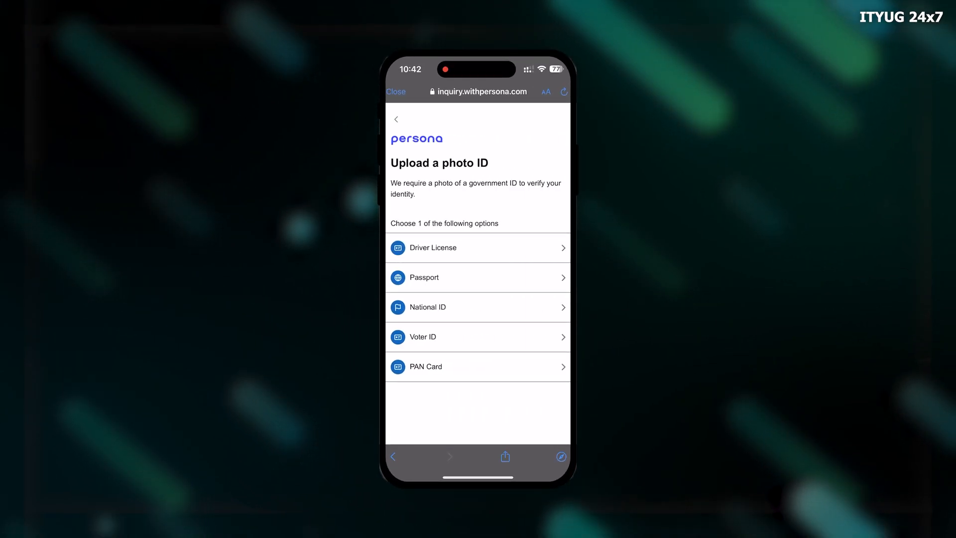
Step: Select National ID as the document type and bring up the camera for the ID's front
{"action": "left_click", "coordinate": [478, 306]}
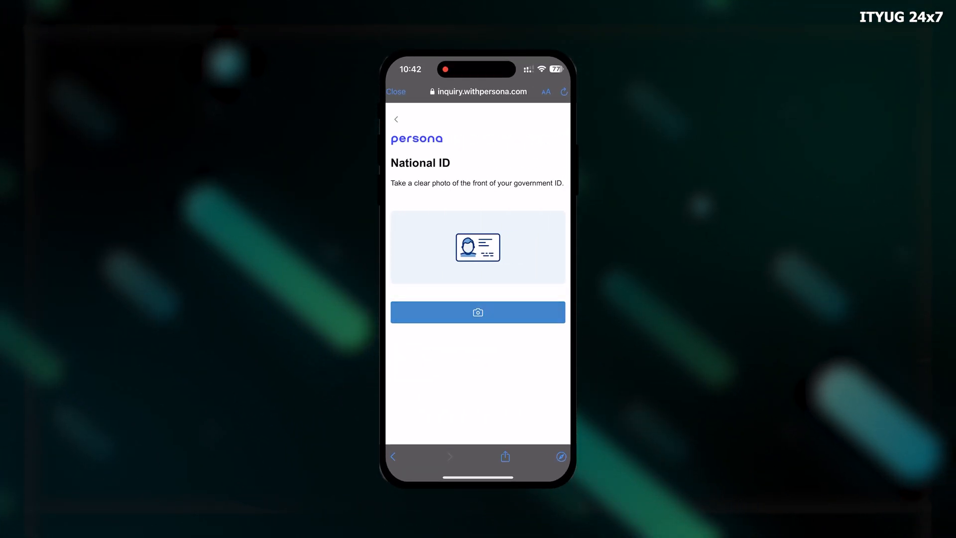
{"action": "left_click", "coordinate": [478, 312]}
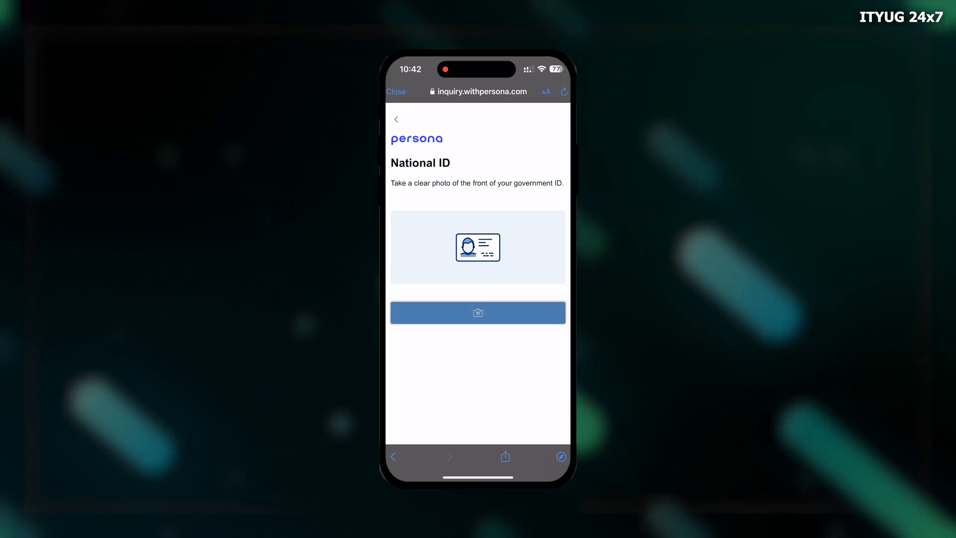
{"action": "left_click", "coordinate": [478, 311]}
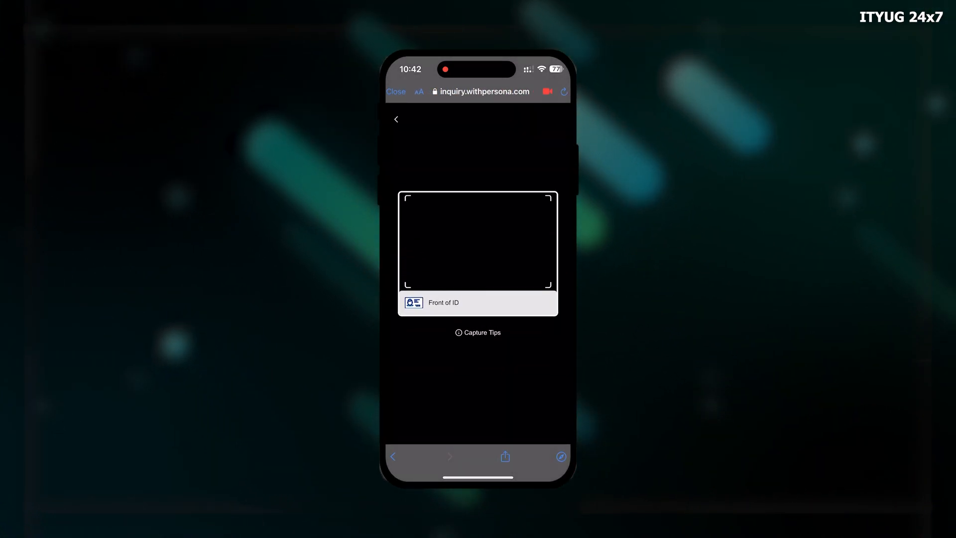